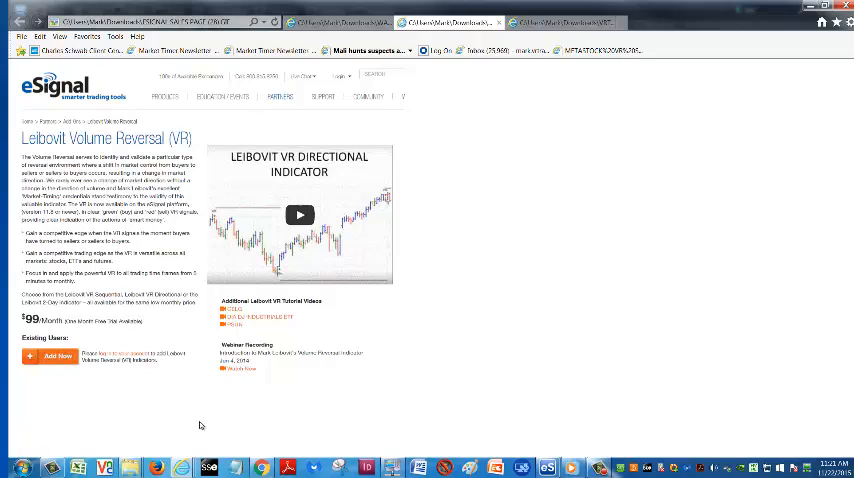
mouse_move(214, 416)
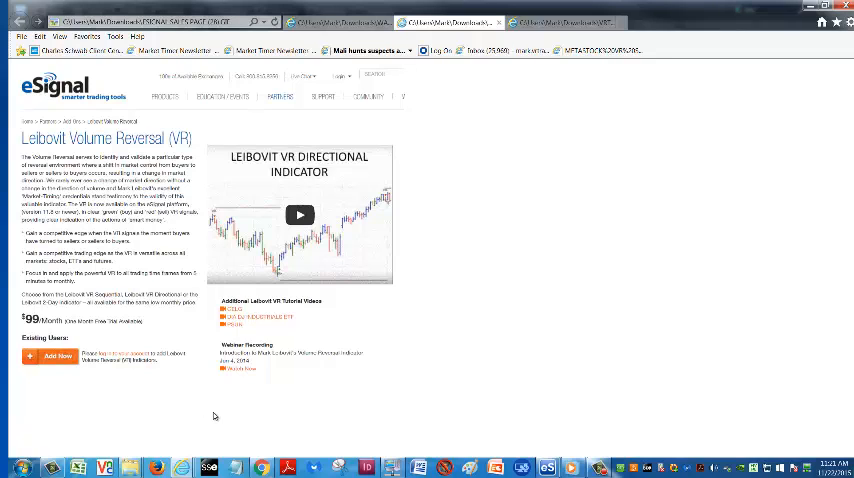